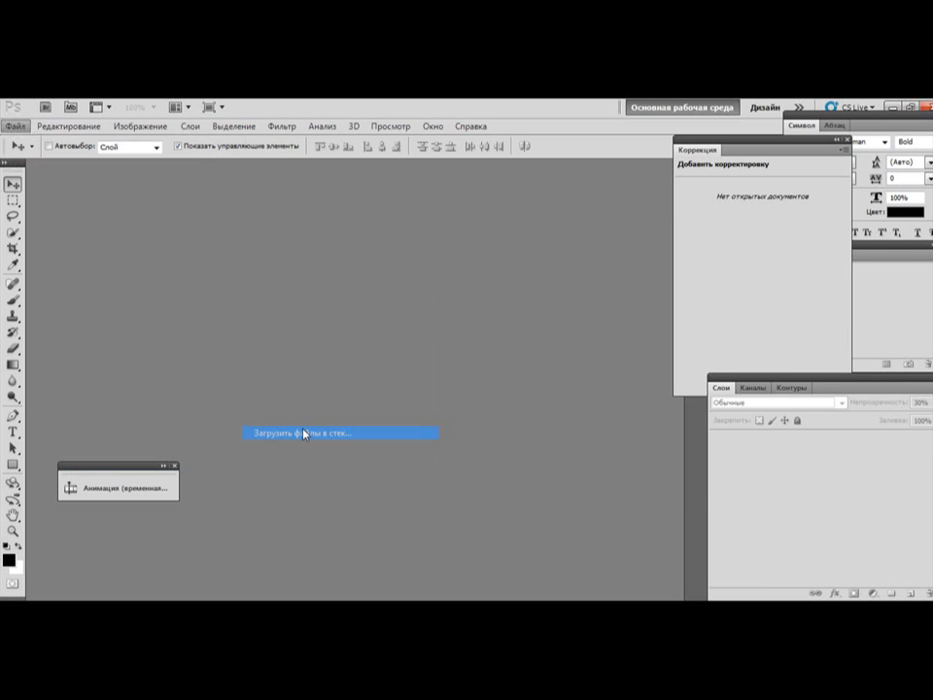
- Load Files into Stack from the folder of five PNG frame images, creating one layered document
left_click(326, 432)
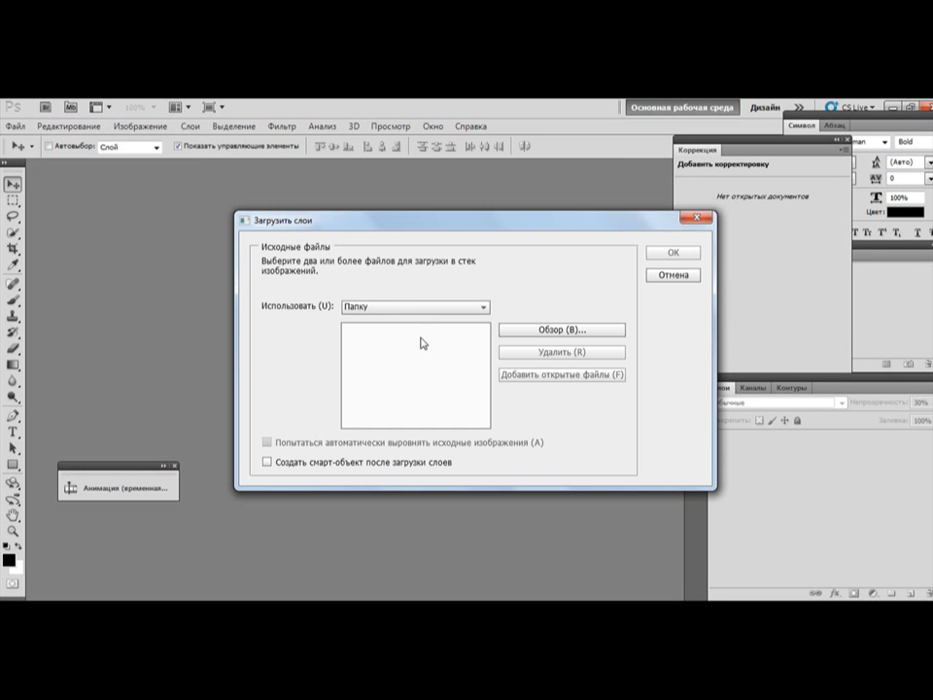
left_click(560, 330)
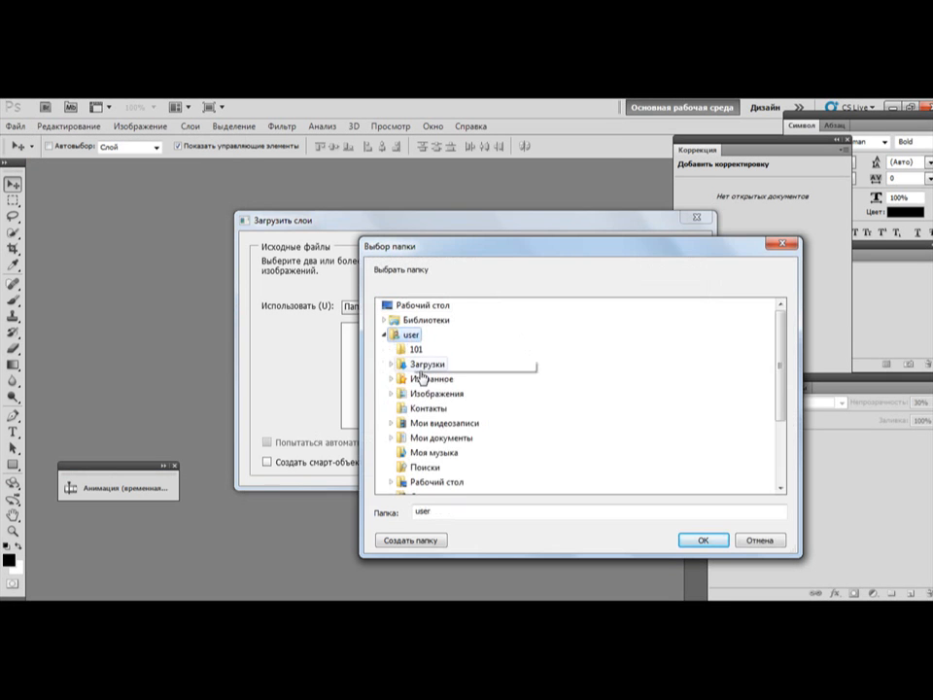
left_click(704, 540)
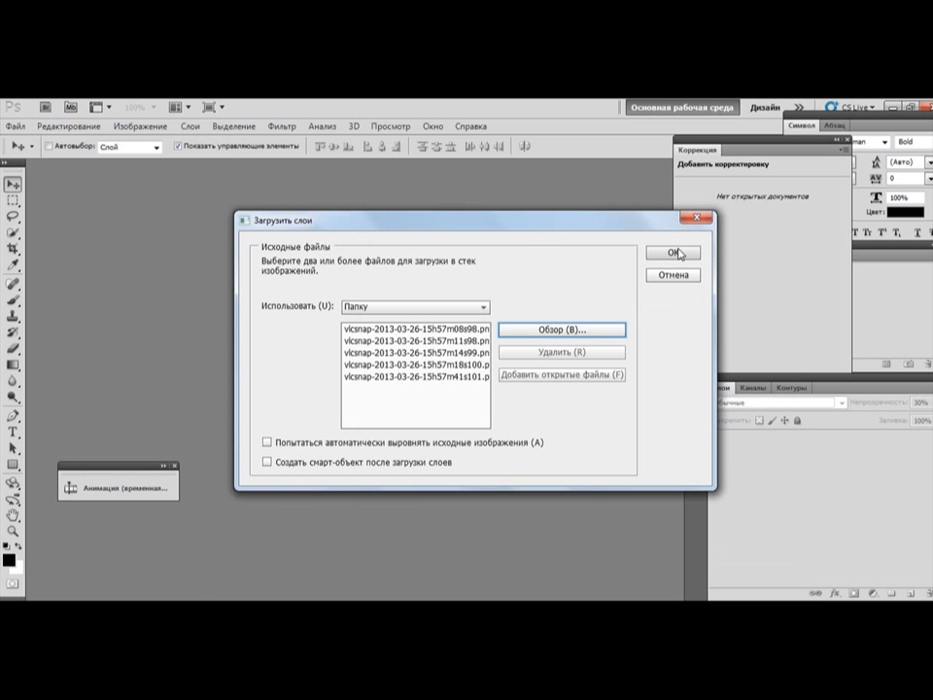
left_click(673, 253)
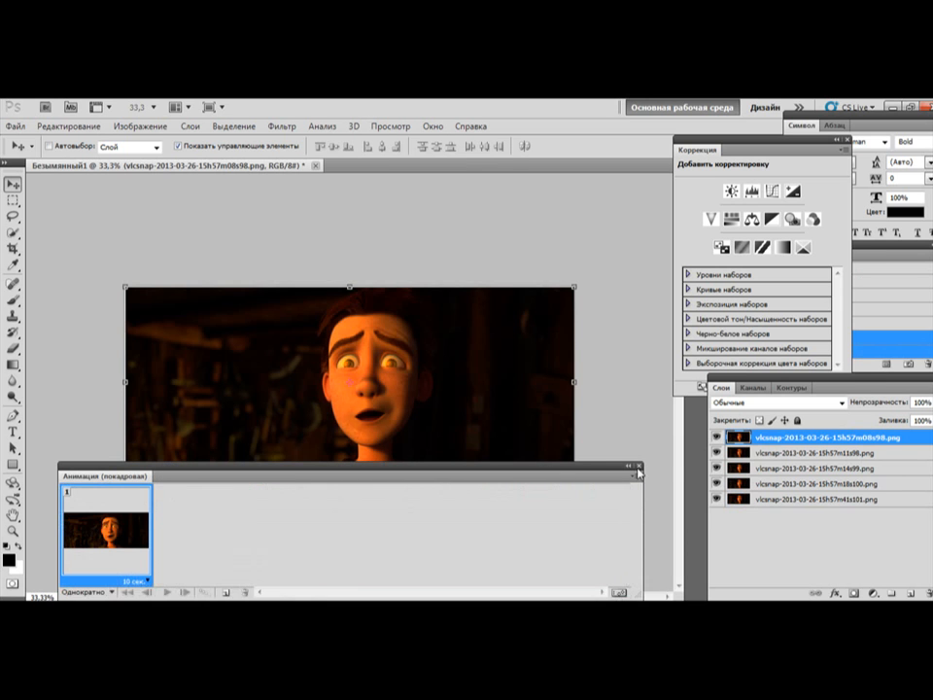
- Make one animation frame per layer and set the frame delay to 0.12 seconds
left_click(630, 466)
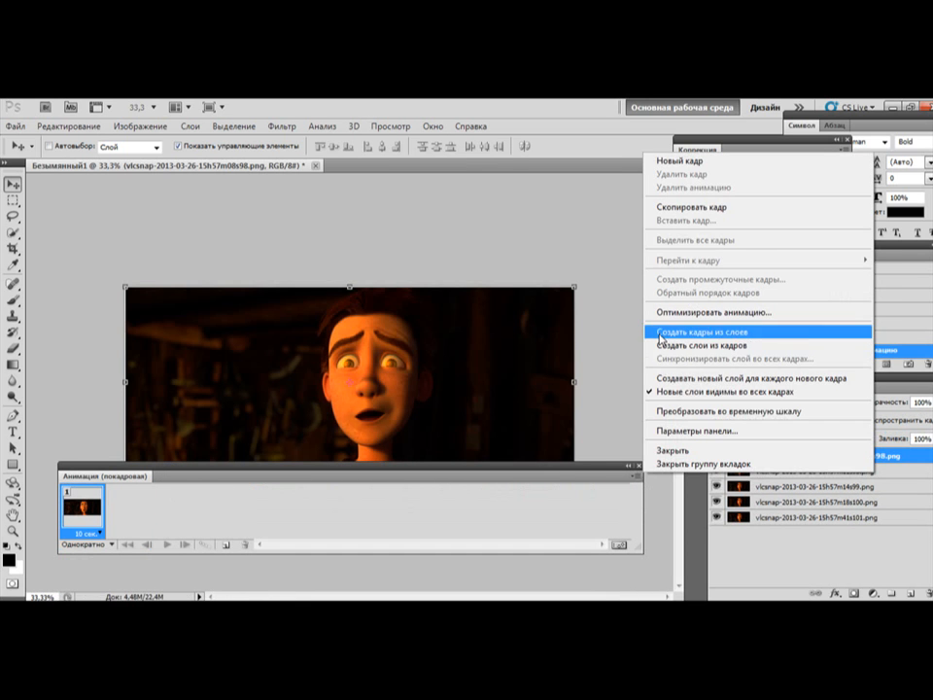
left_click(711, 331)
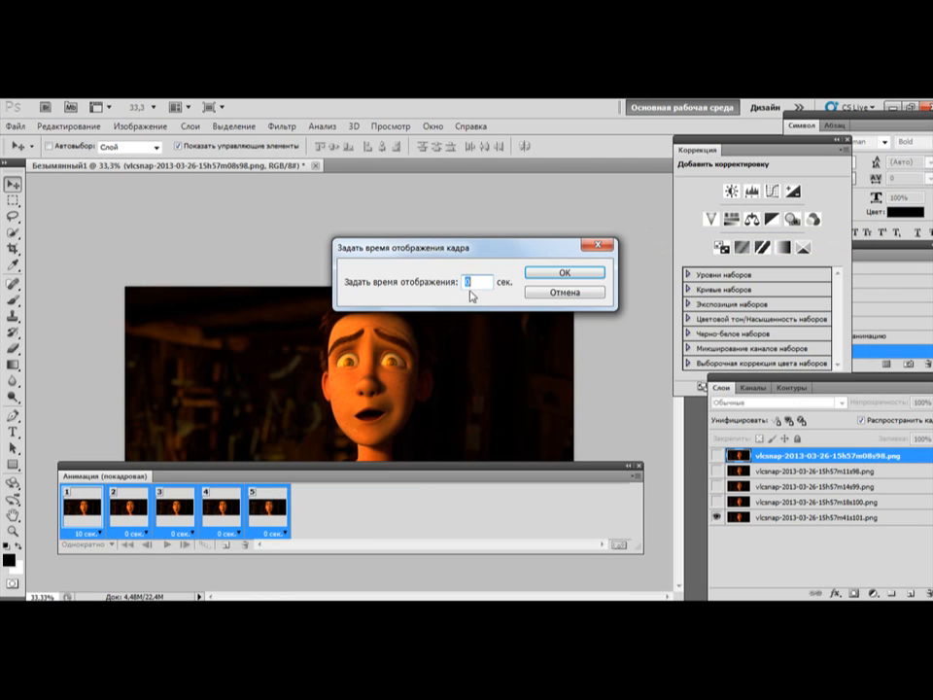
type("0,")
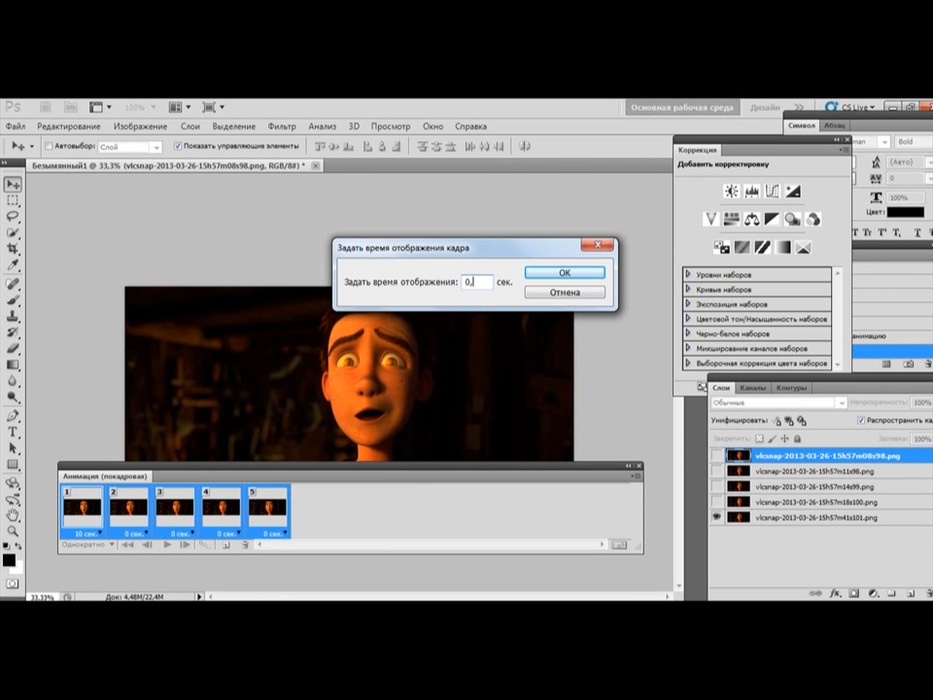
left_click(564, 272)
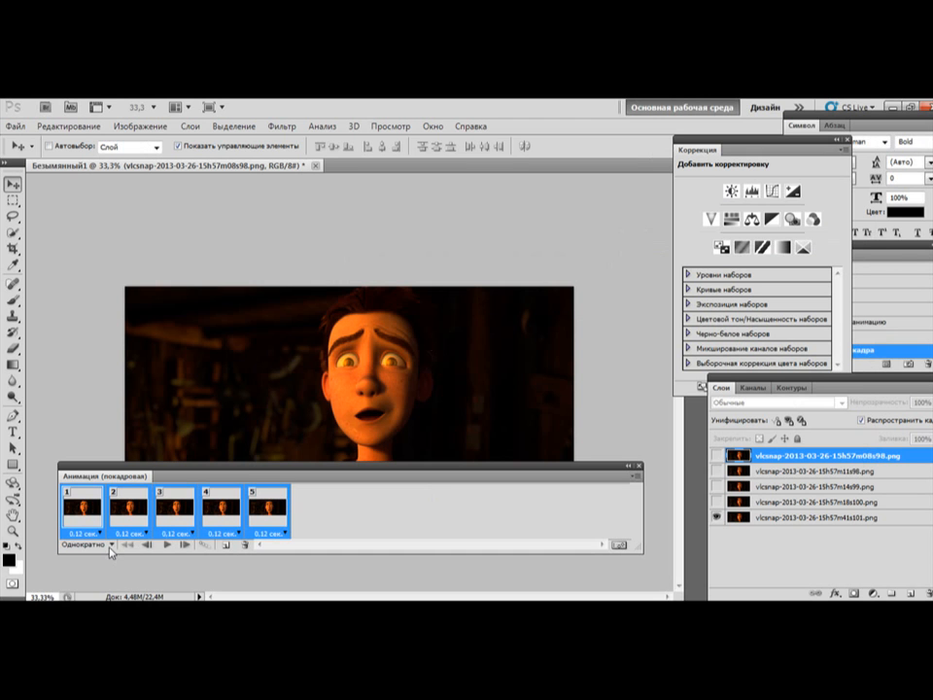
- Set looping to Forever and review the frames in the Animation panel
left_click(93, 544)
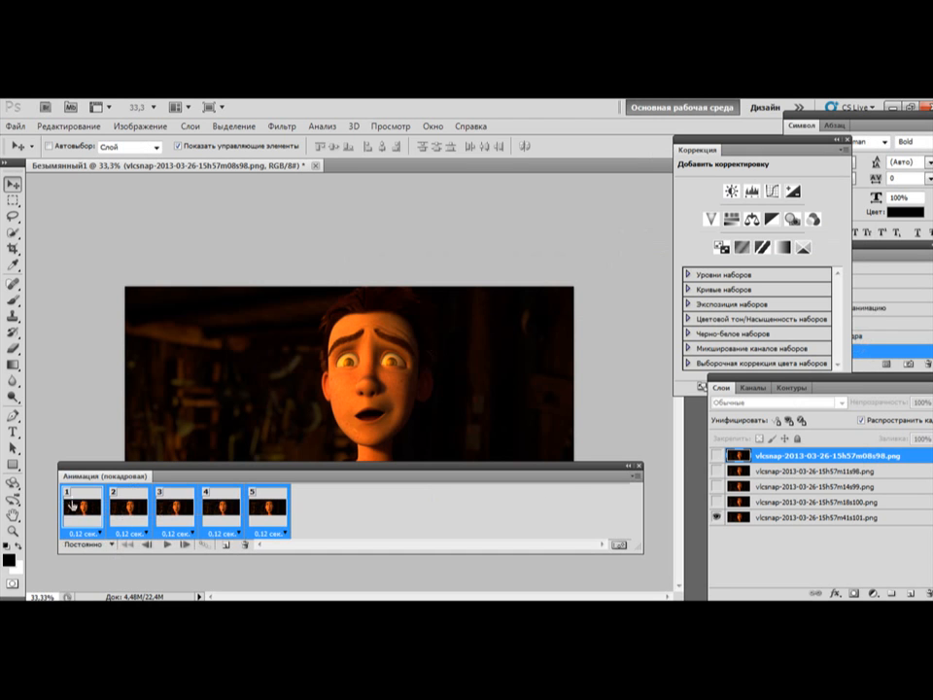
left_click(638, 476)
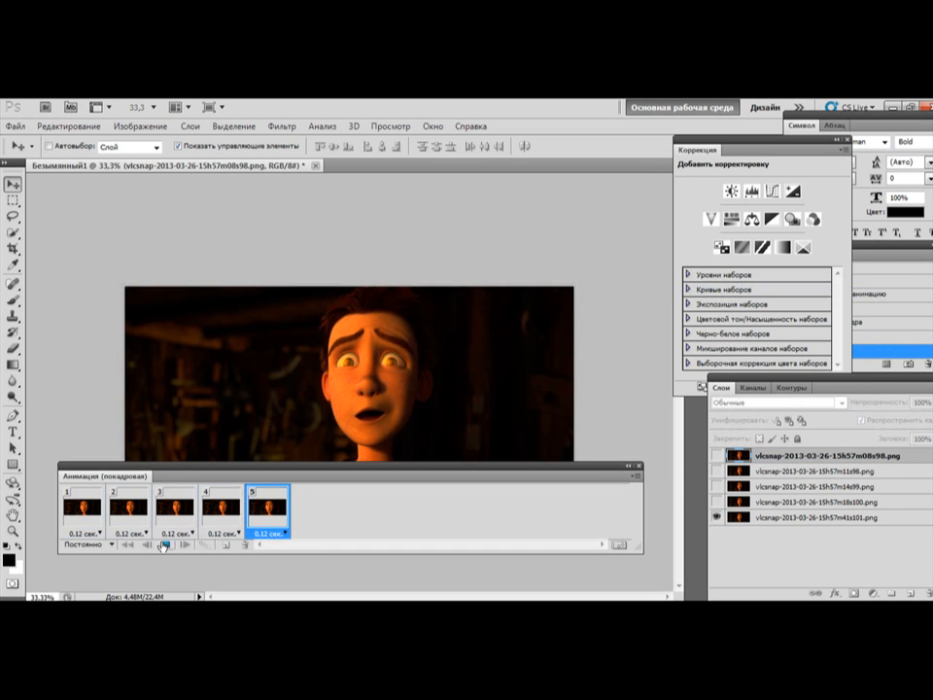
left_click(177, 505)
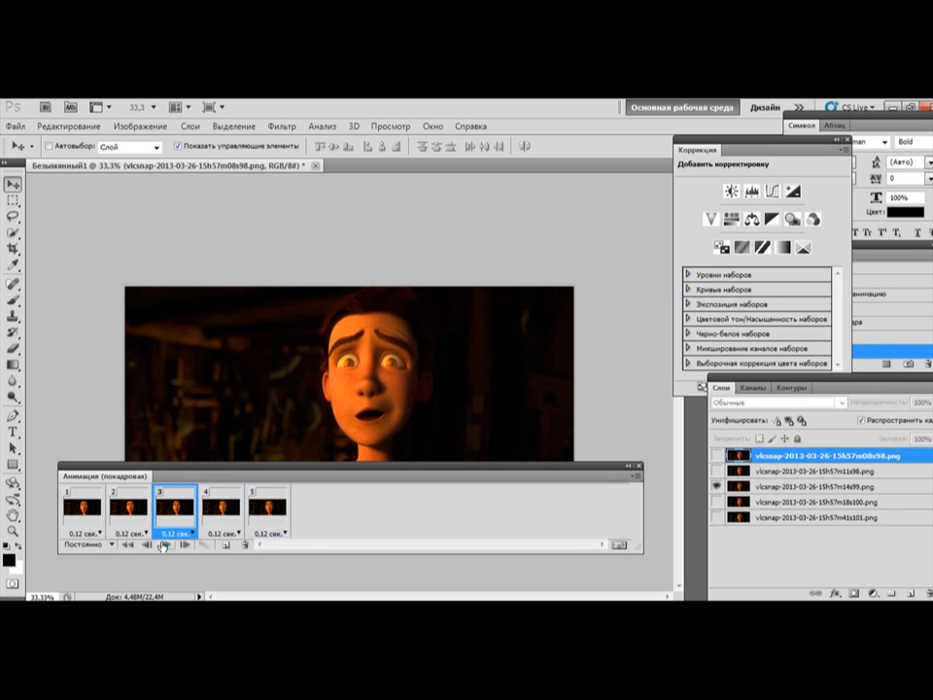
left_click(78, 509)
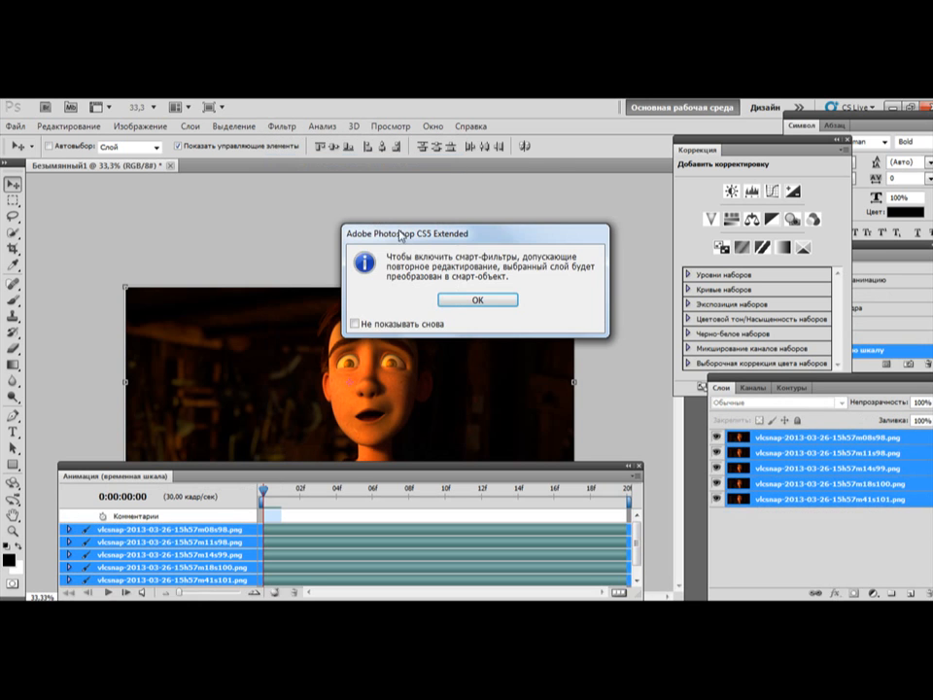
- Convert the selected frame layers into a single smart object
left_click(476, 299)
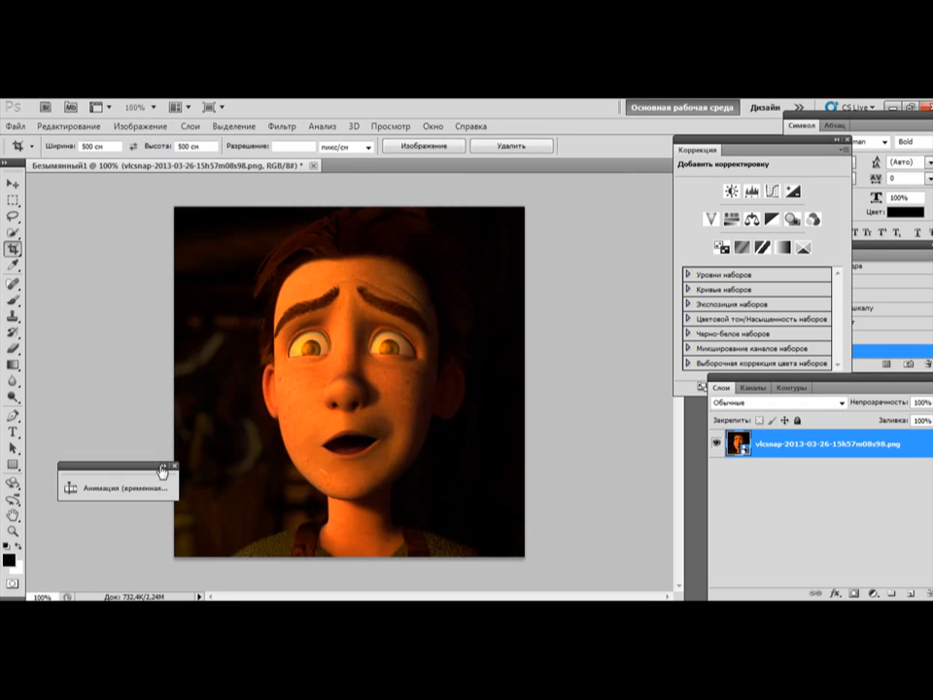
left_click(116, 485)
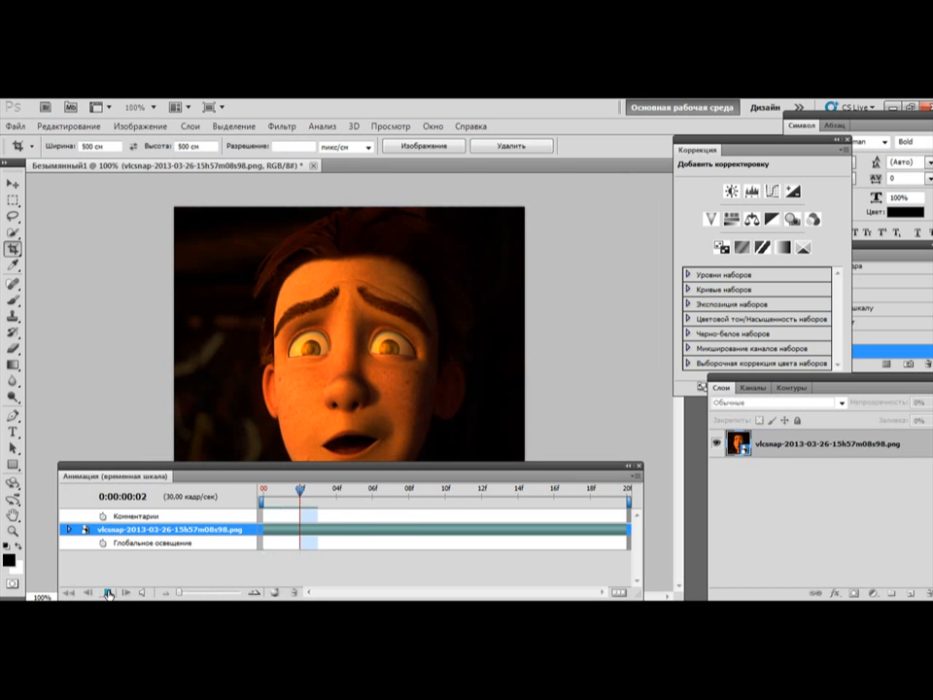
left_click(107, 591)
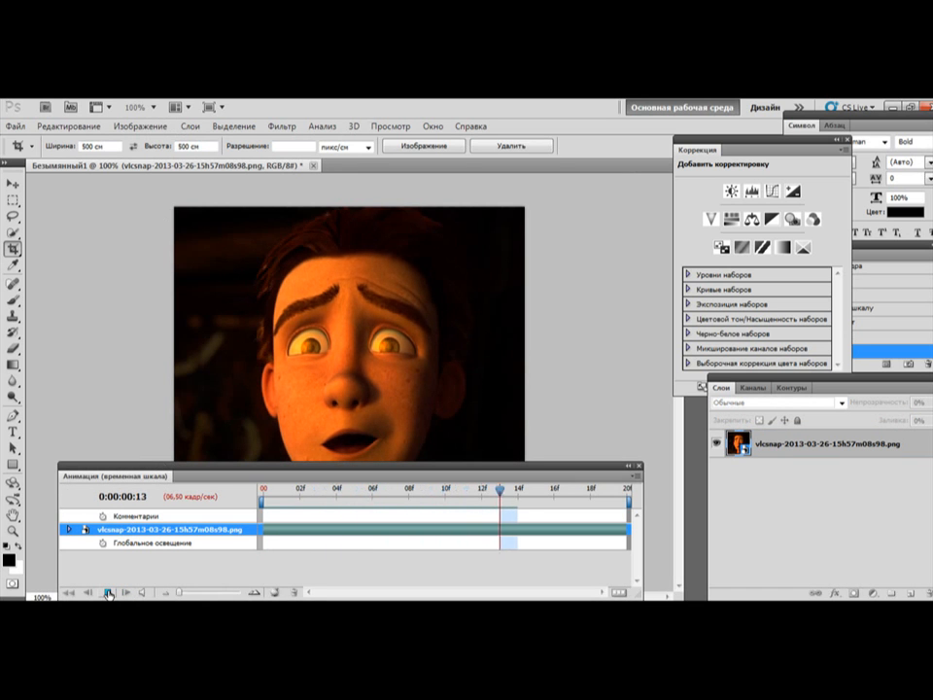
left_click(106, 593)
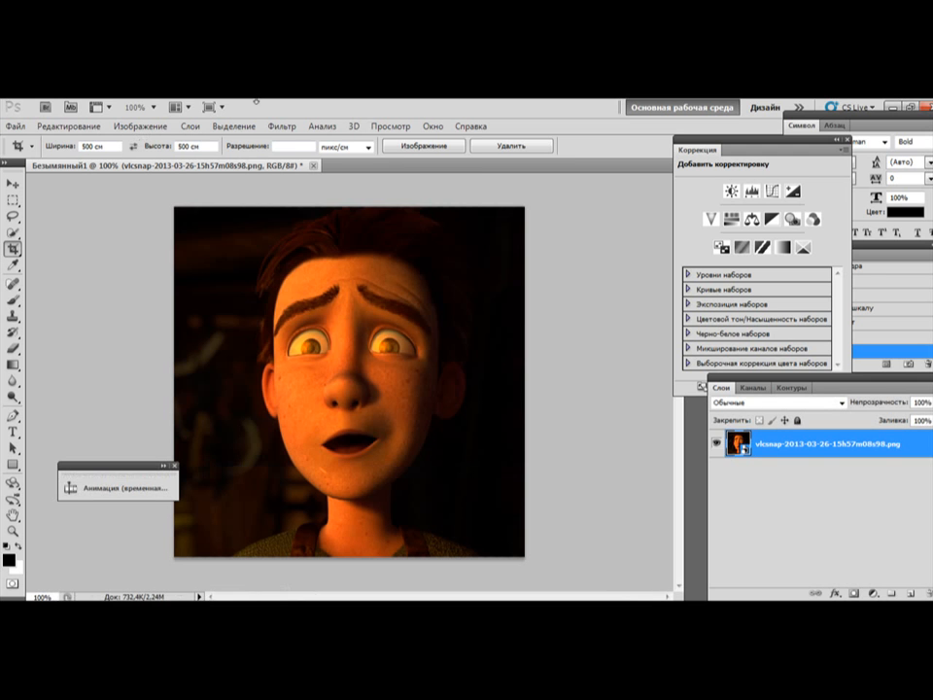
left_click(281, 125)
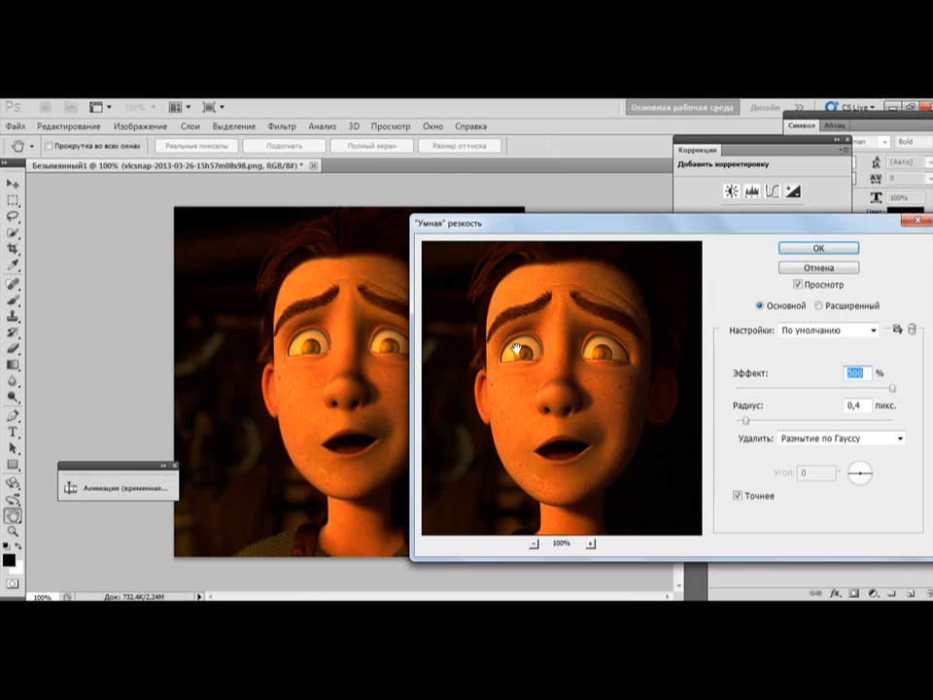
- Apply Smart Sharpen and then Unsharp Mask as smart filters with default settings
left_click(817, 249)
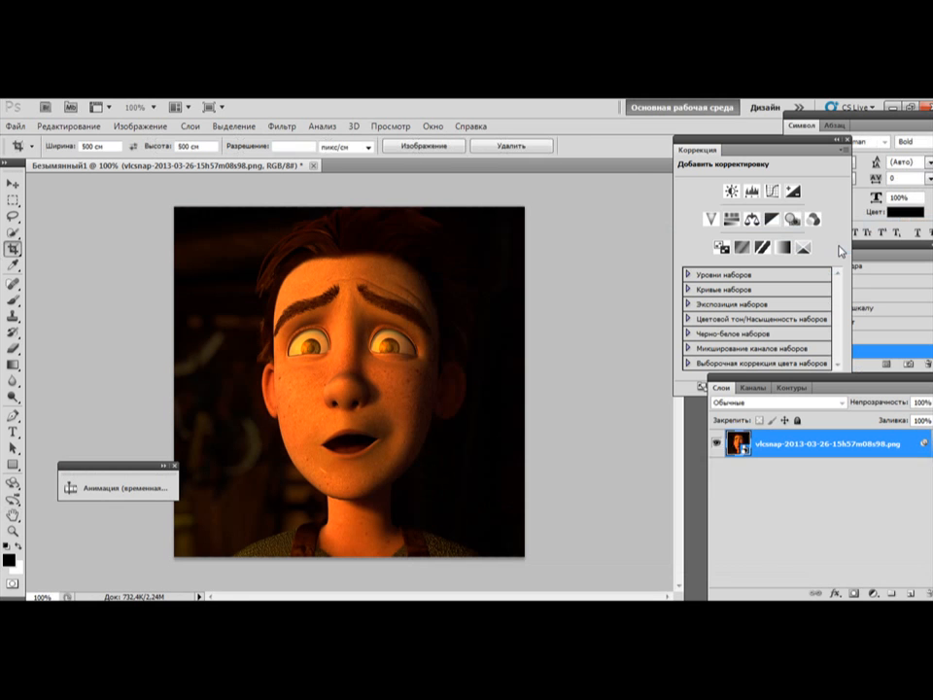
left_click(280, 124)
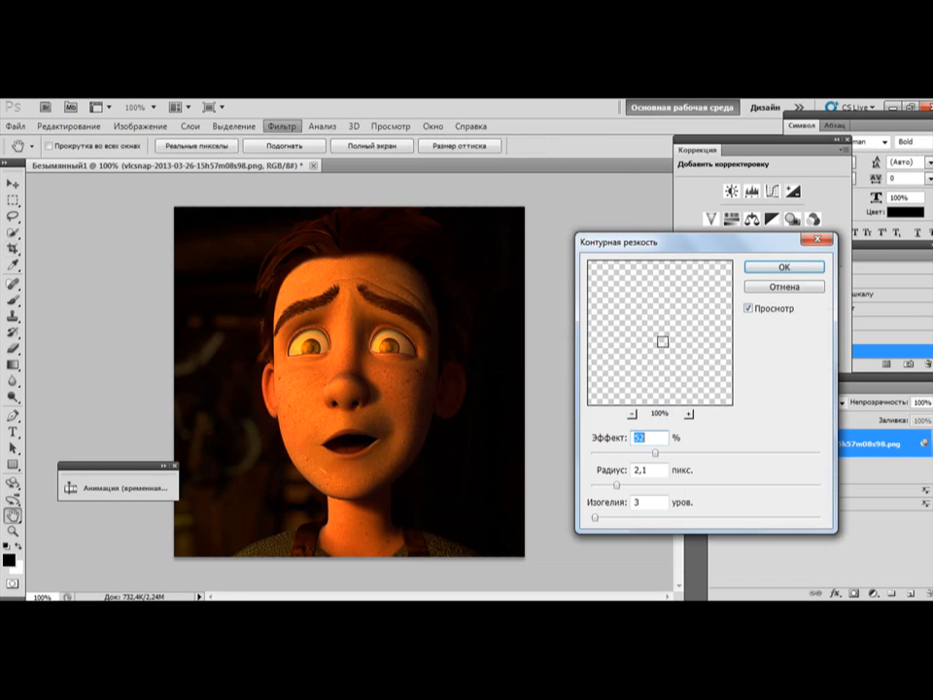
left_click(783, 266)
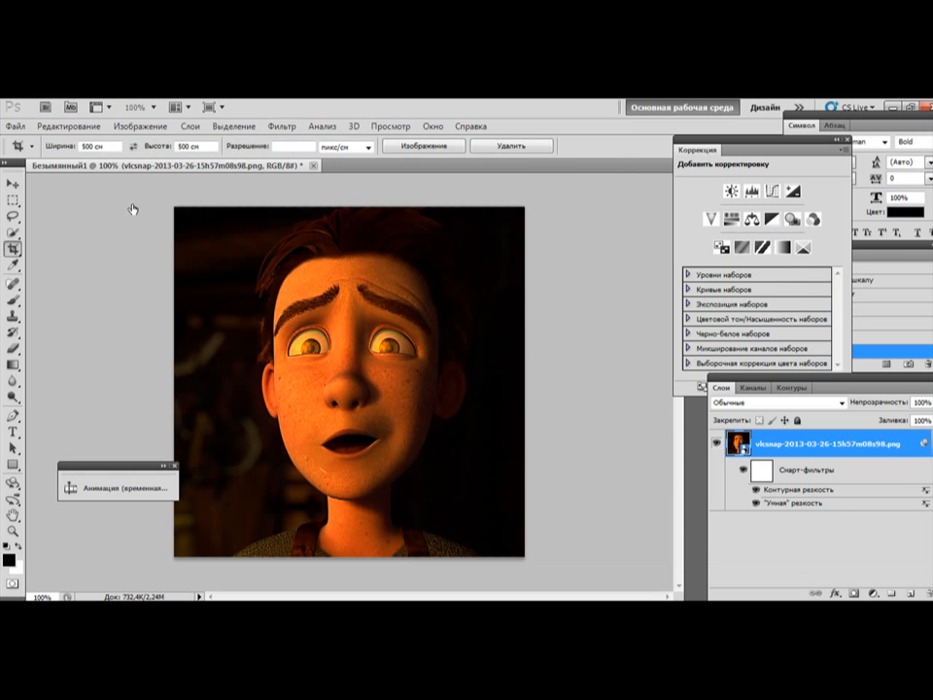
- Bring in a color image as a top blended layer to give the face a warm orange glow
left_click(15, 126)
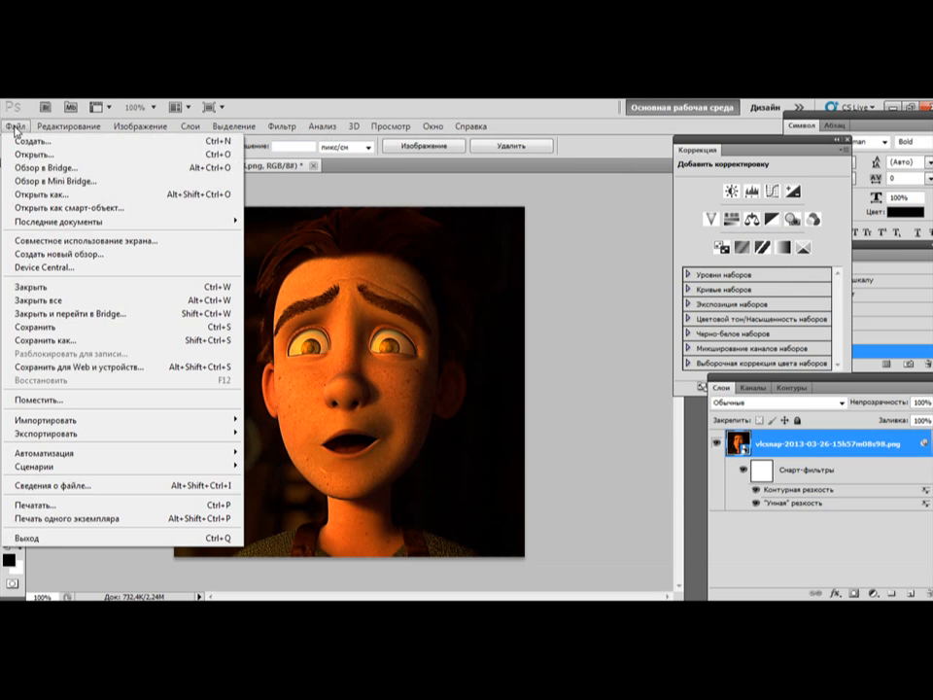
left_click(35, 152)
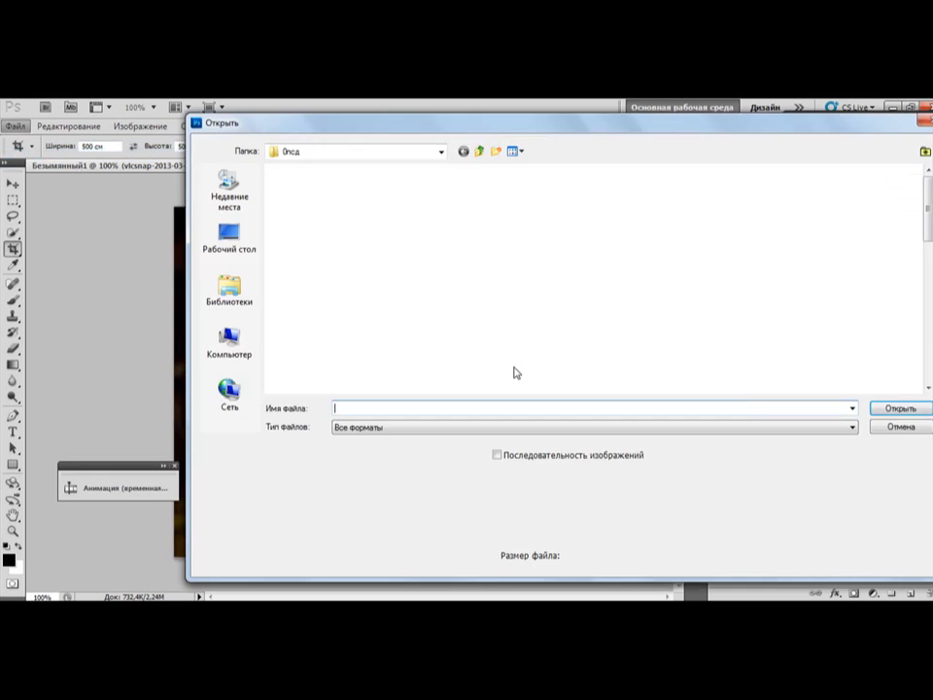
left_click(898, 408)
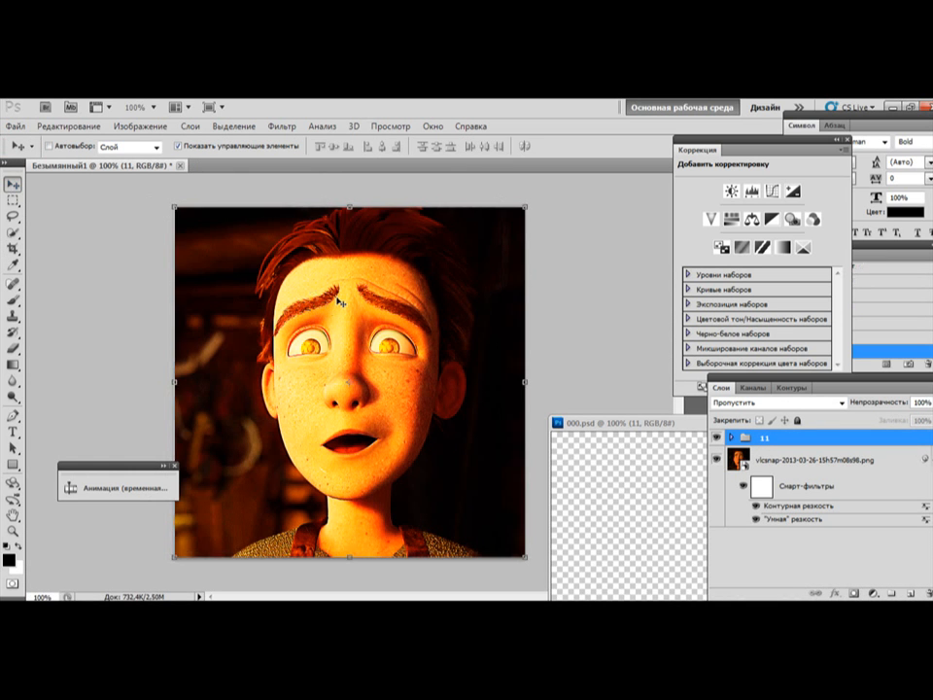
mouse_move(504, 396)
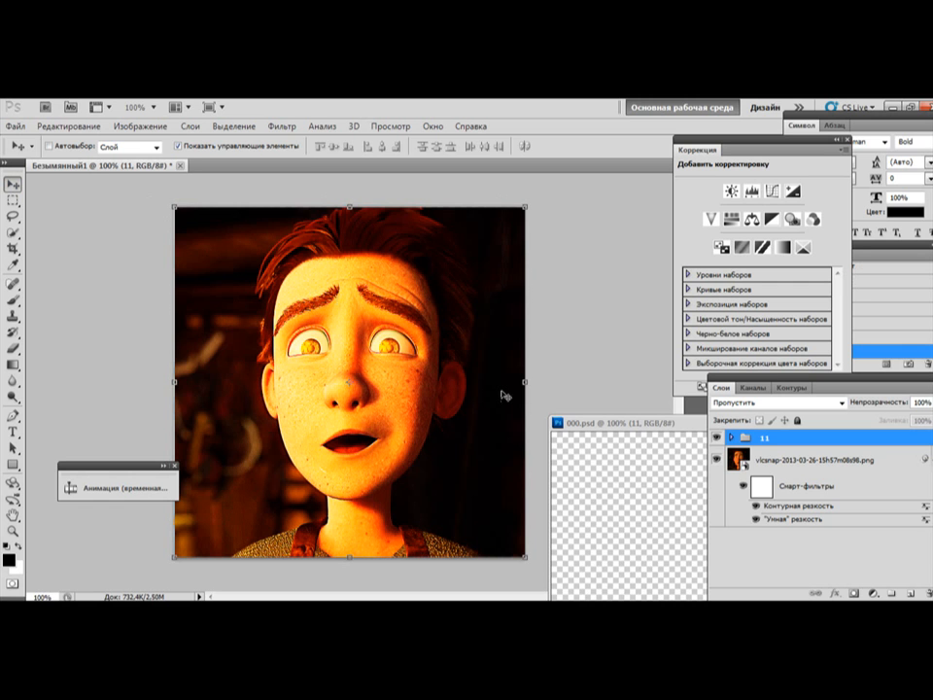
left_click(12, 126)
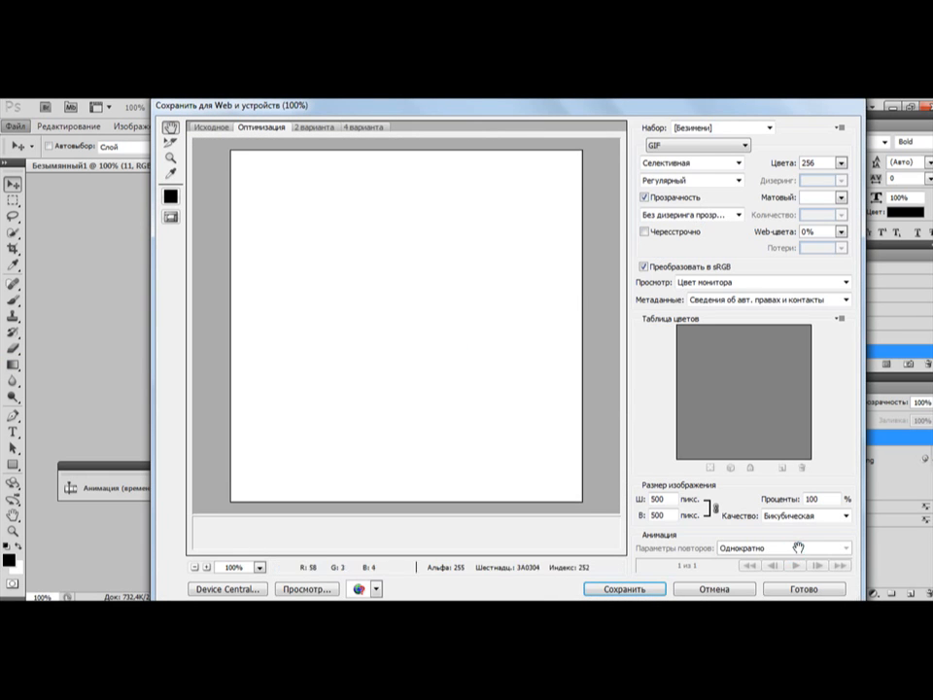
mouse_move(800, 552)
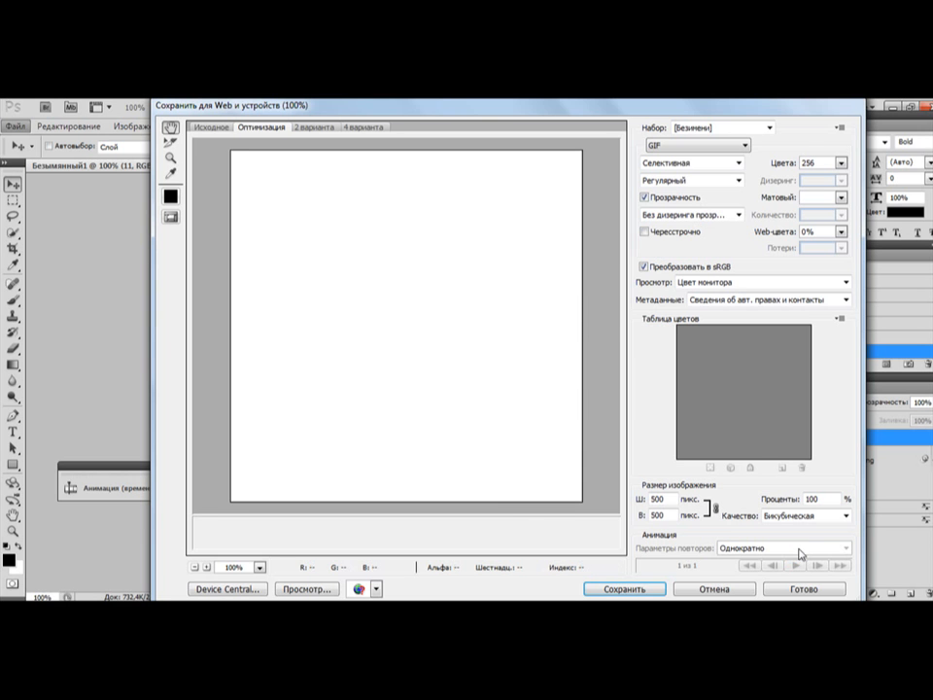
- Set GIF looping to Forever, preview playback, and save it as Hiccup
left_click(795, 565)
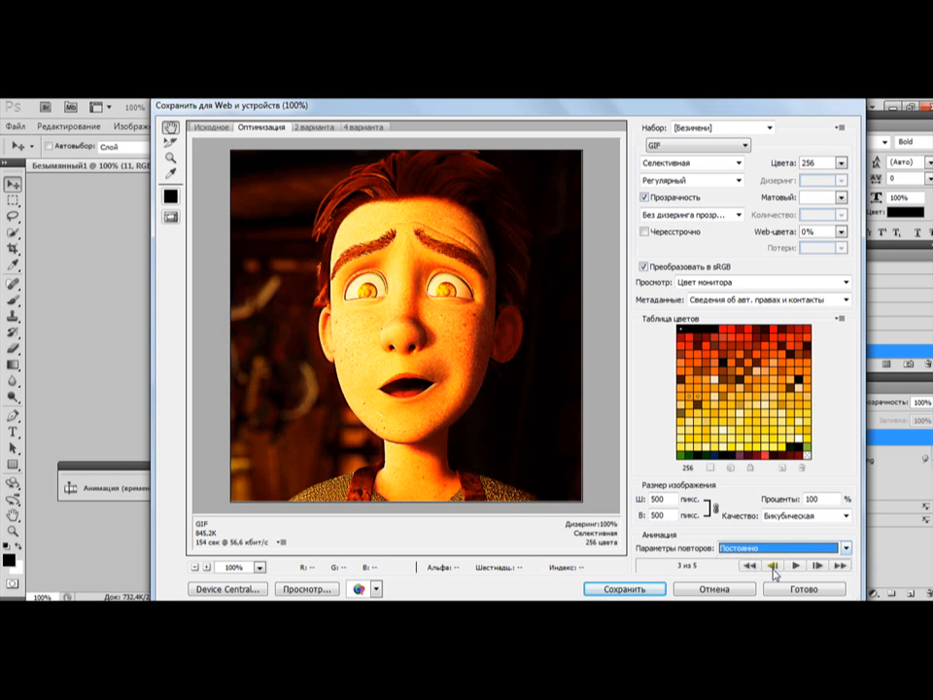
left_click(796, 565)
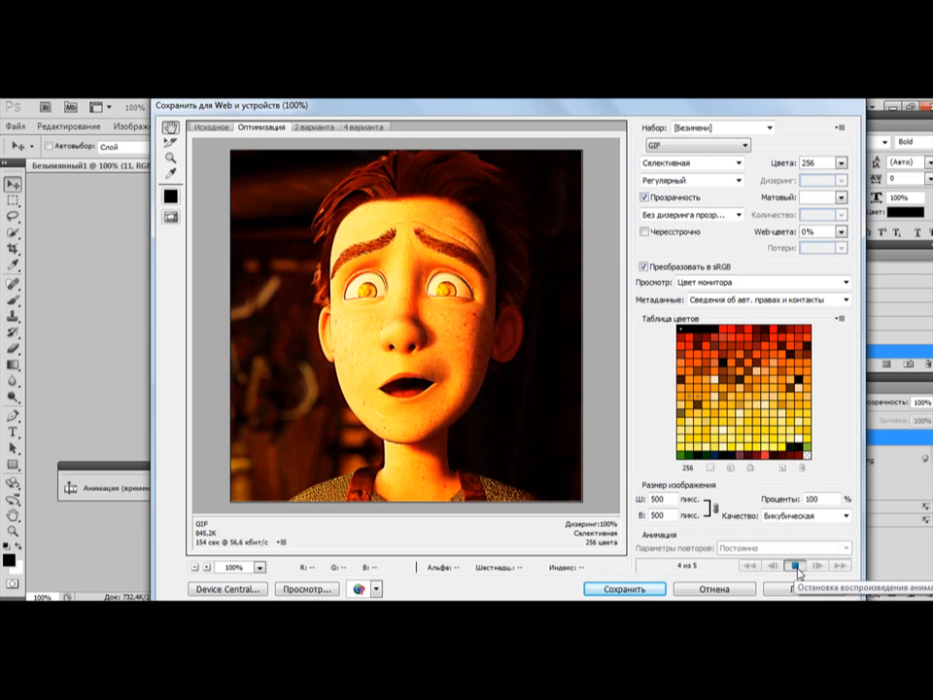
left_click(795, 565)
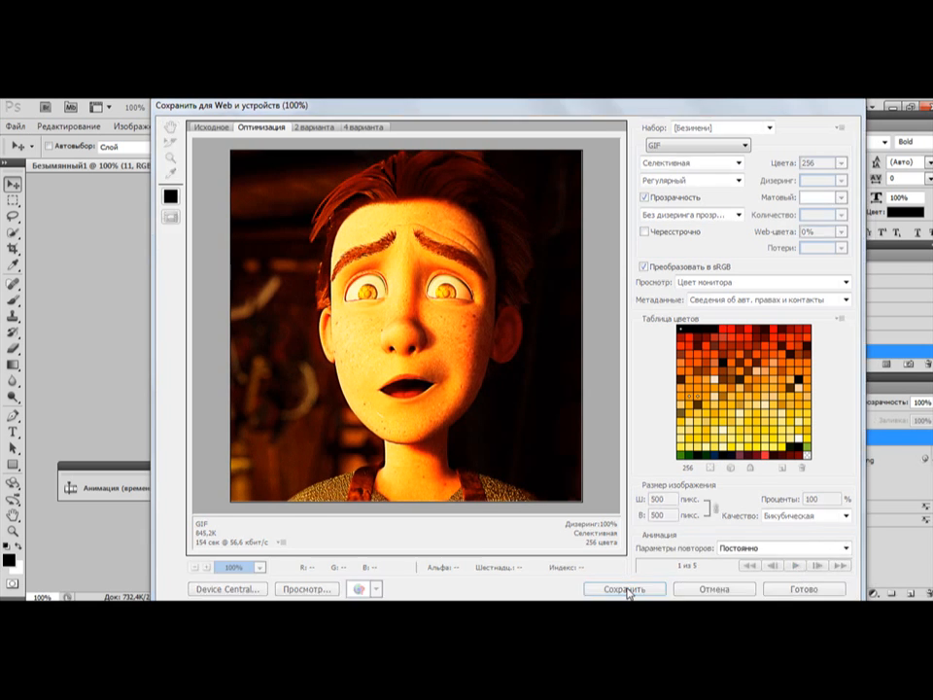
left_click(624, 586)
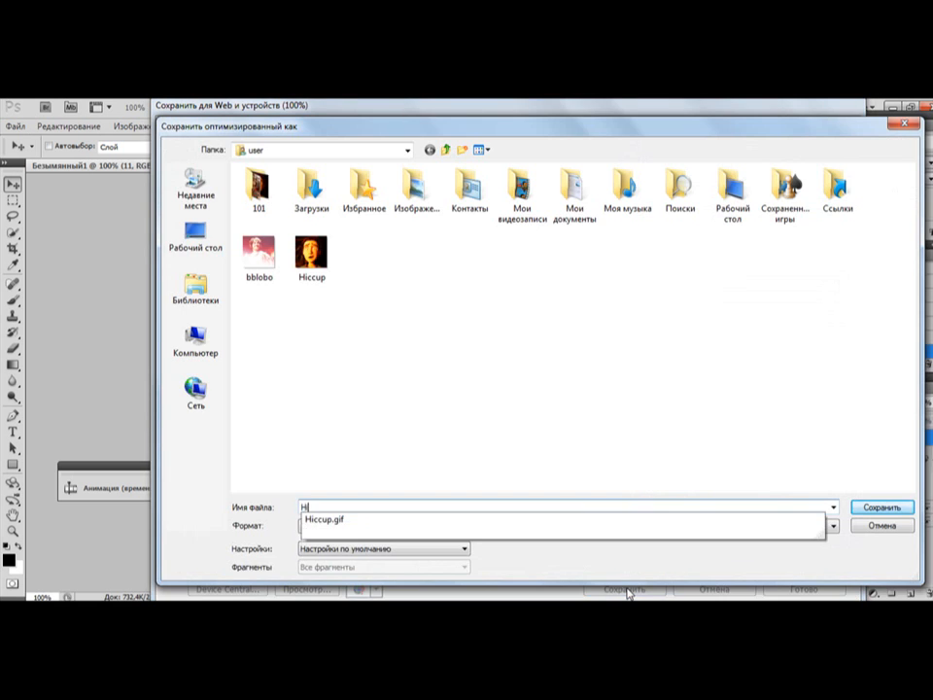
type("iccup")
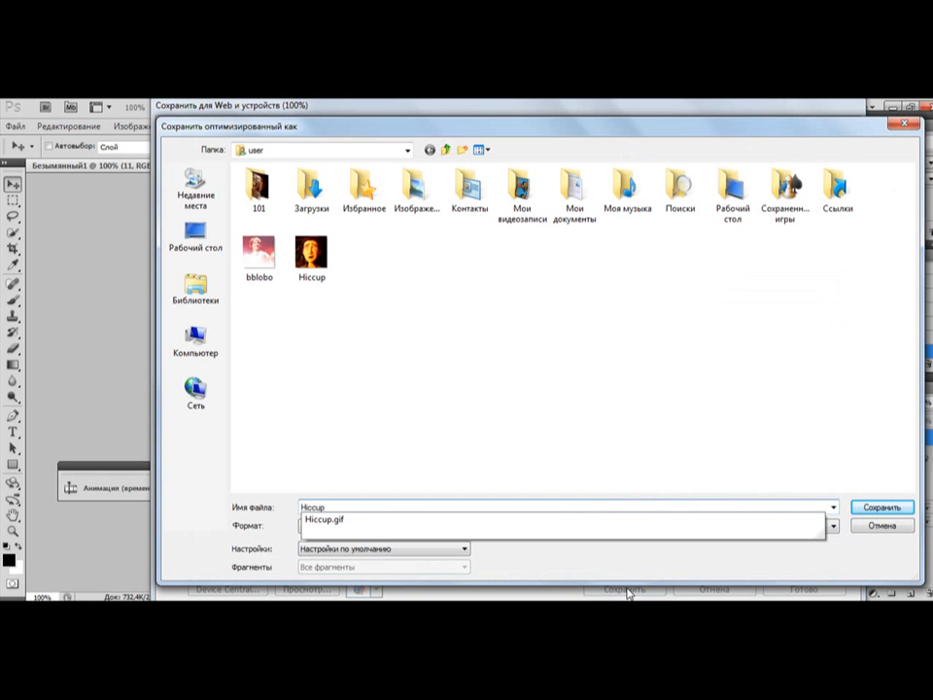